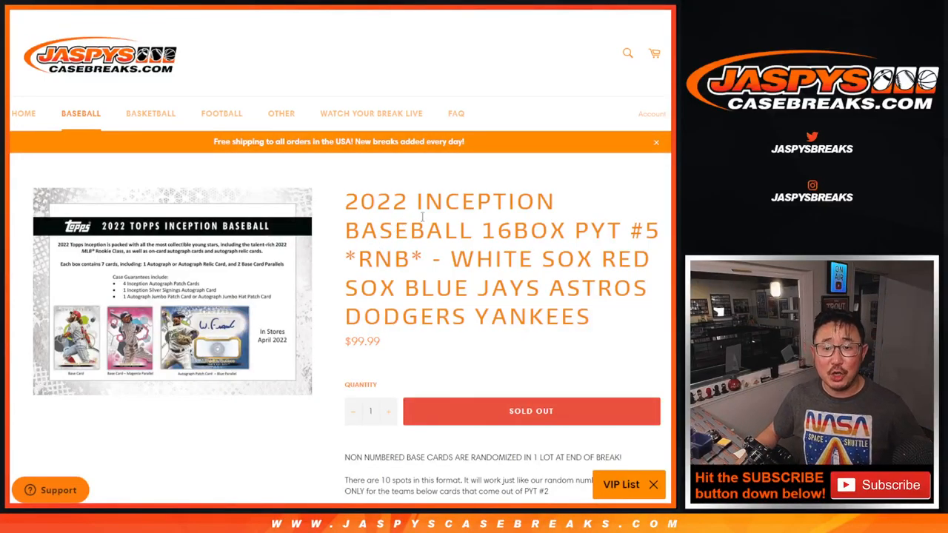
Step: Highlight 'PYT' in the break title and review the number-rules paragraph on the product page
{"action": "left_click_drag", "start_coordinate": [450, 259], "coordinate": [590, 316]}
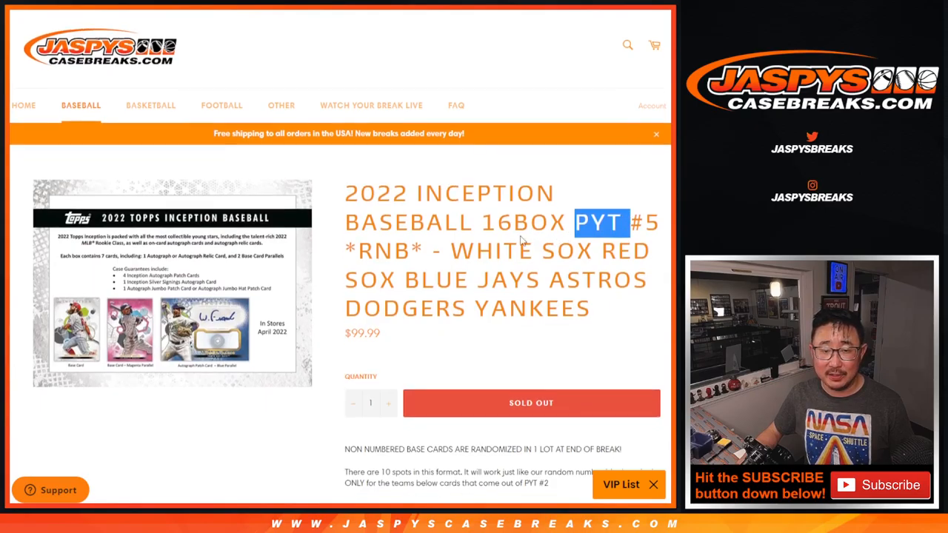
{"action": "scroll", "scroll_direction": "down", "scroll_amount": 3}
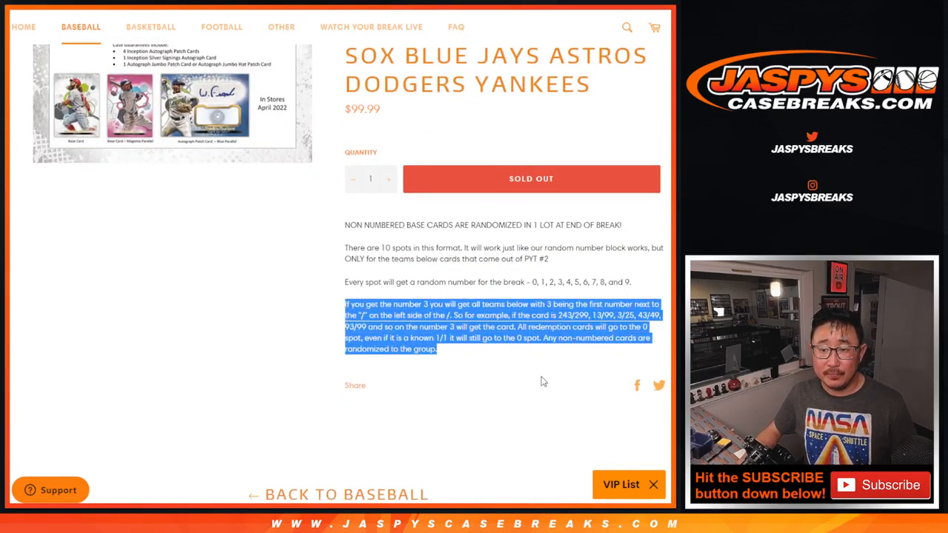
{"action": "scroll", "scroll_direction": "up", "scroll_amount": 3}
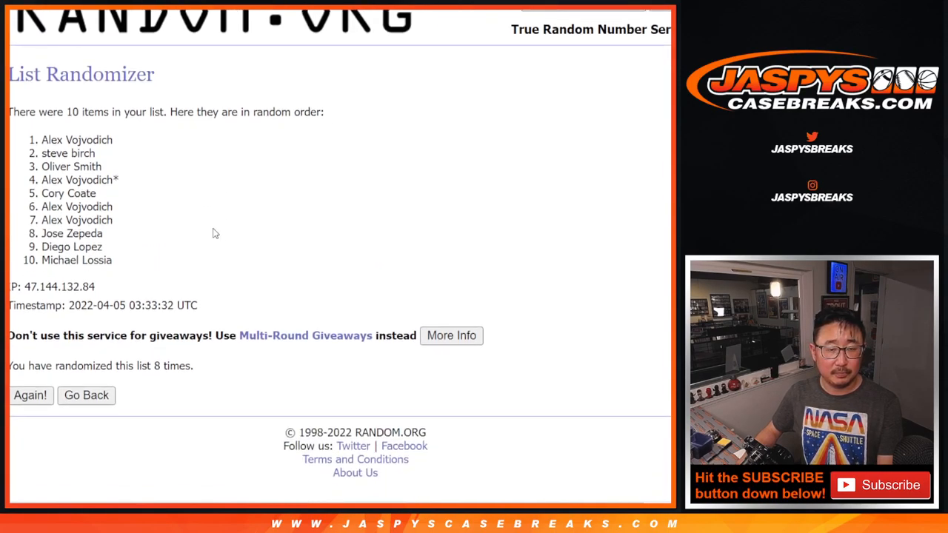
Step: Select the shuffled list of ten participant names on the results page
{"action": "left_click_drag", "start_coordinate": [41, 139], "coordinate": [115, 260]}
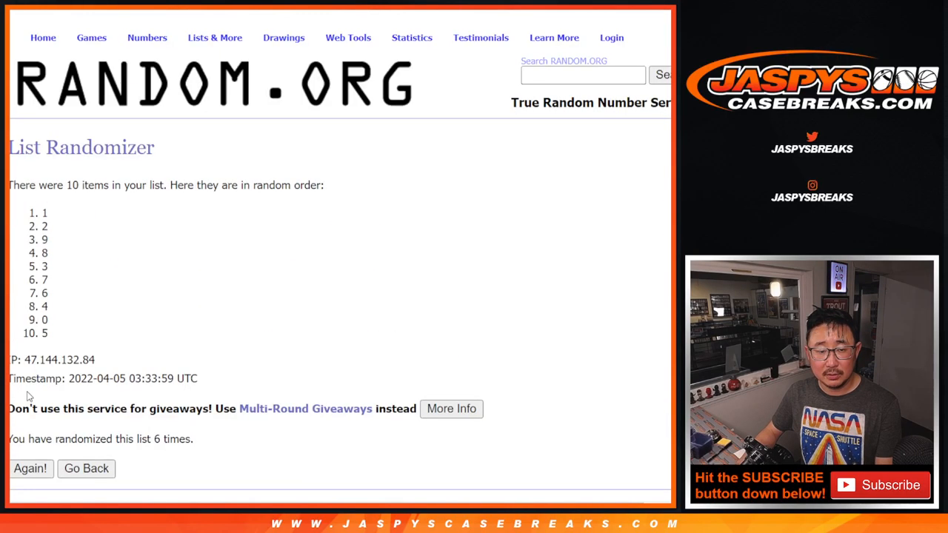
Step: Reshuffle the 0–9 number list twice more with Again!
{"action": "left_click", "coordinate": [31, 468]}
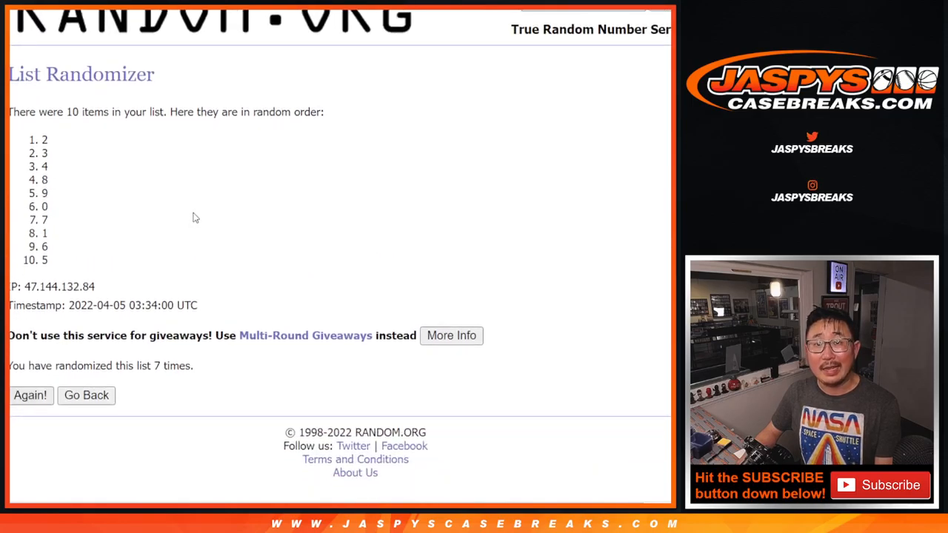
{"action": "left_click", "coordinate": [30, 395]}
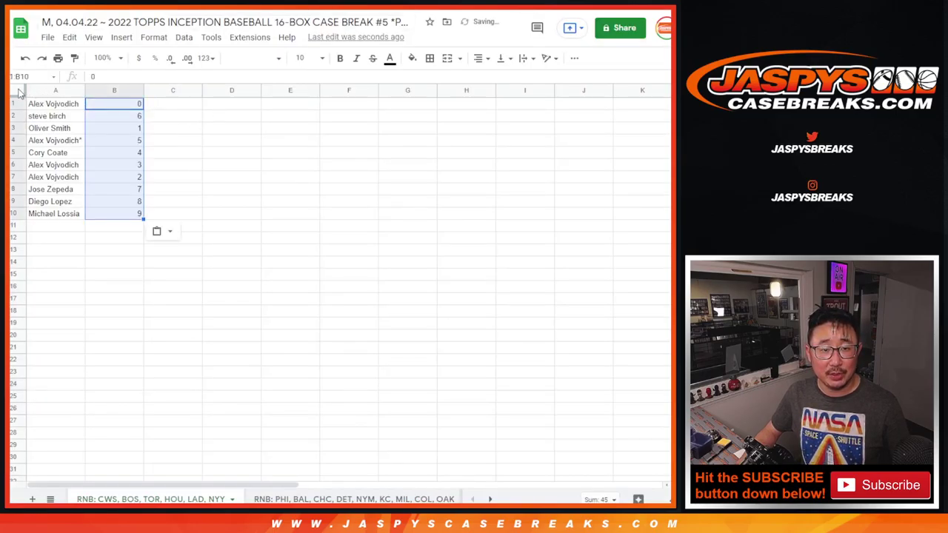
Step: Zoom the whole sheet to 125% and highlight the second, sixth and ninth participant rows
{"action": "left_click", "coordinate": [251, 58]}
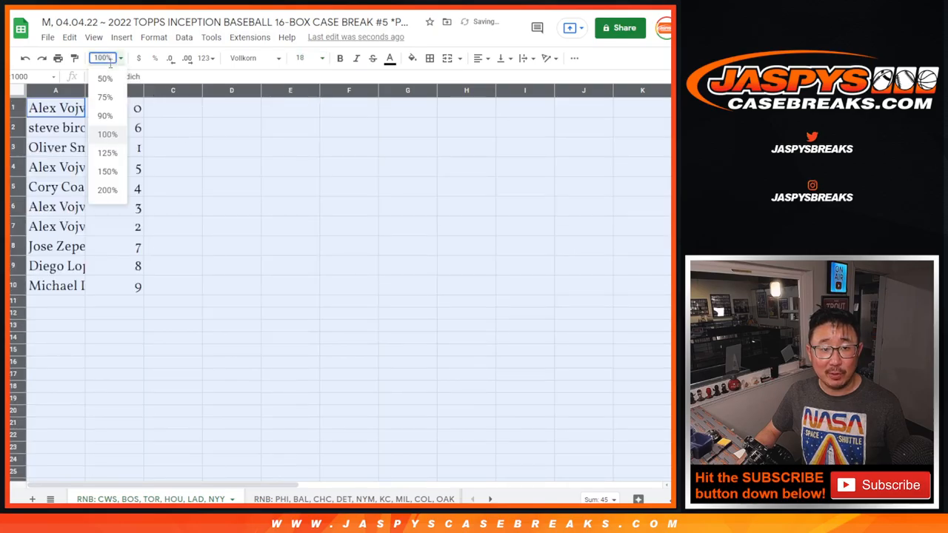
{"action": "left_click", "coordinate": [108, 152]}
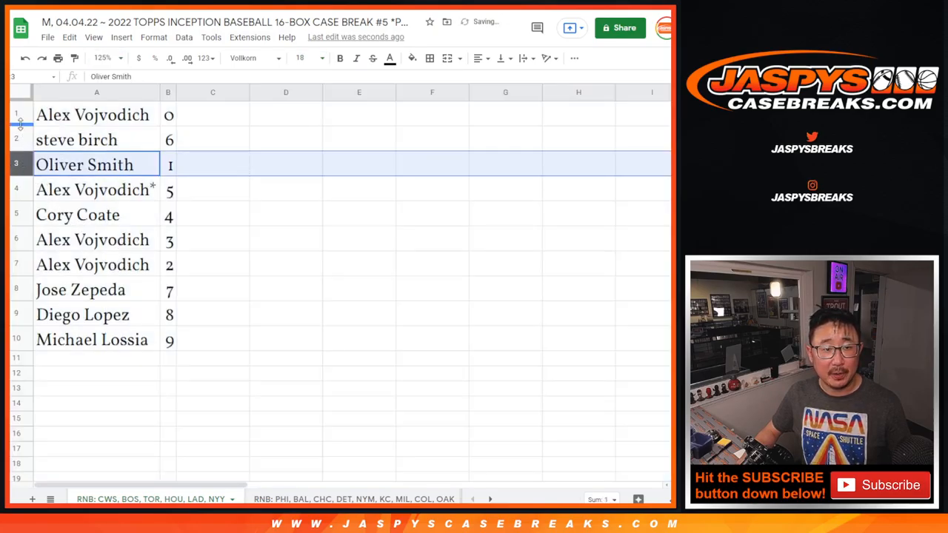
{"action": "left_click", "coordinate": [76, 140]}
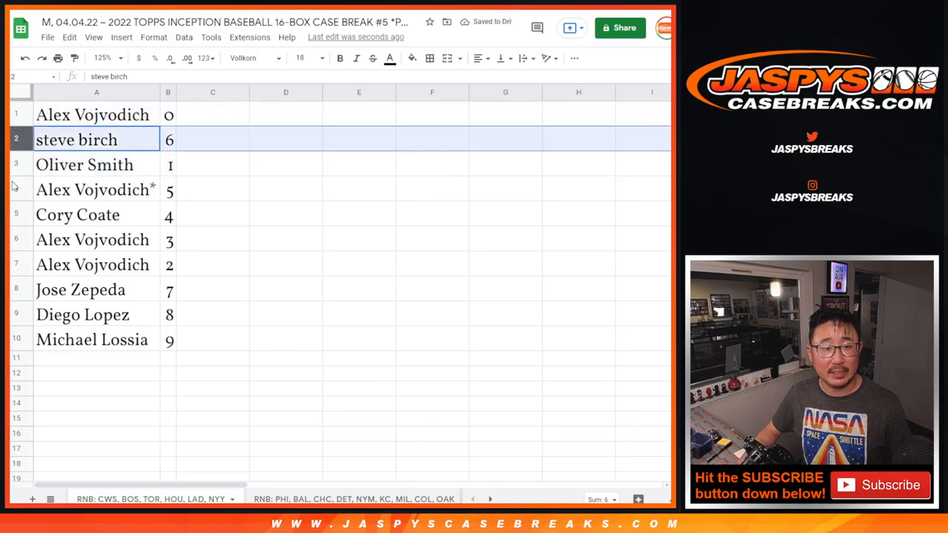
{"action": "left_click", "coordinate": [92, 239]}
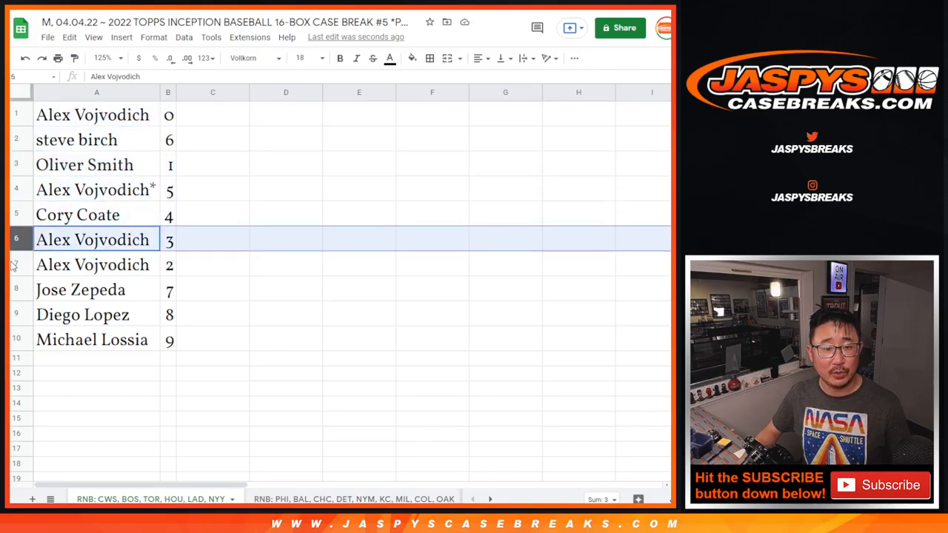
{"action": "left_click", "coordinate": [96, 314]}
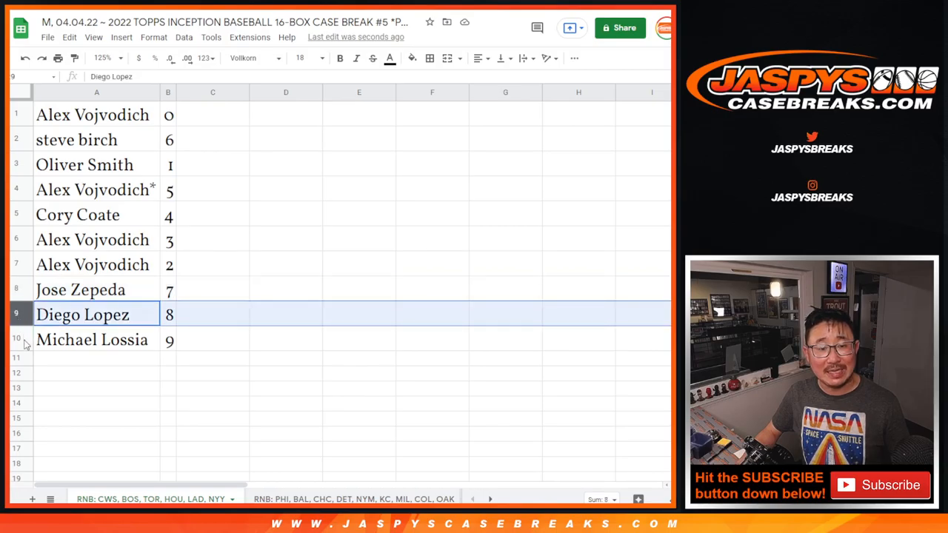
{"action": "right_click", "coordinate": [168, 92]}
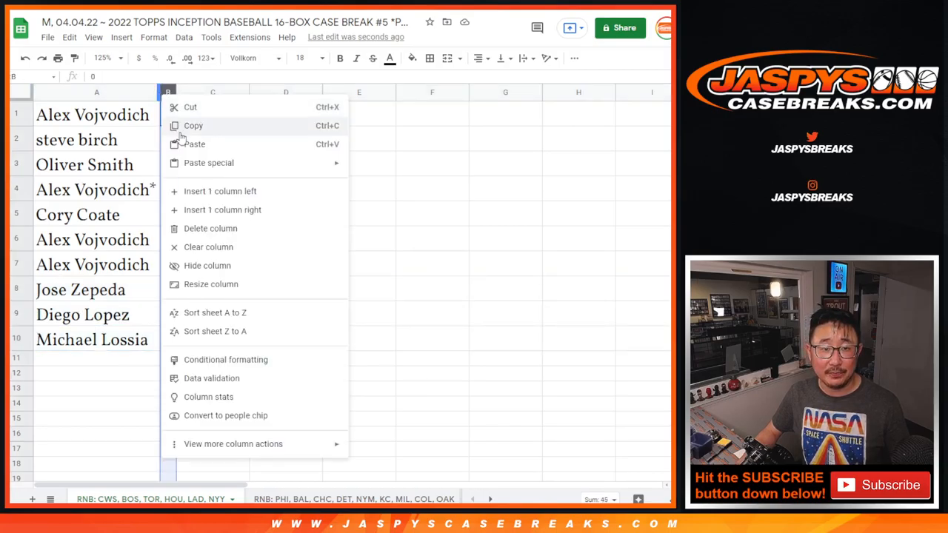
Step: Sort the sheet by column B ascending and center-align the names and numbers
{"action": "left_click", "coordinate": [215, 312]}
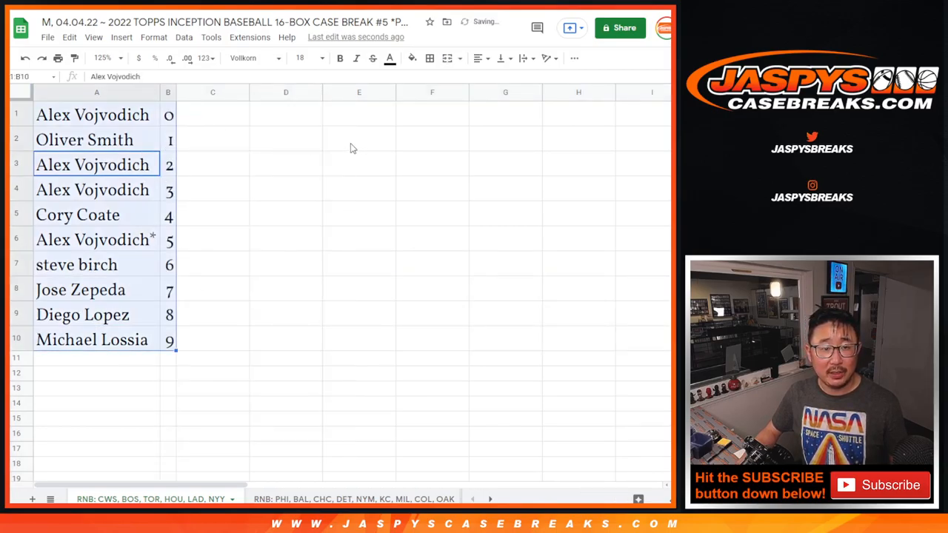
{"action": "left_click", "coordinate": [480, 58]}
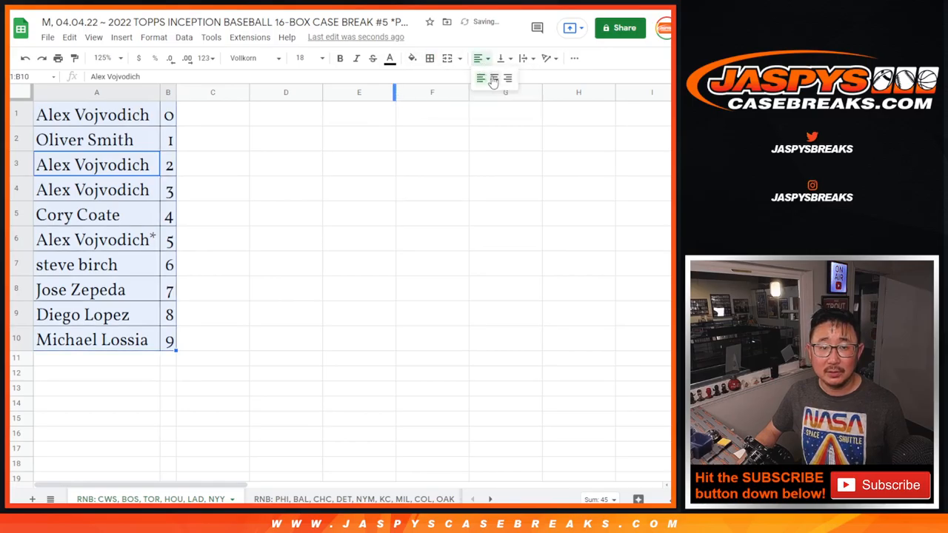
{"action": "left_click", "coordinate": [493, 79]}
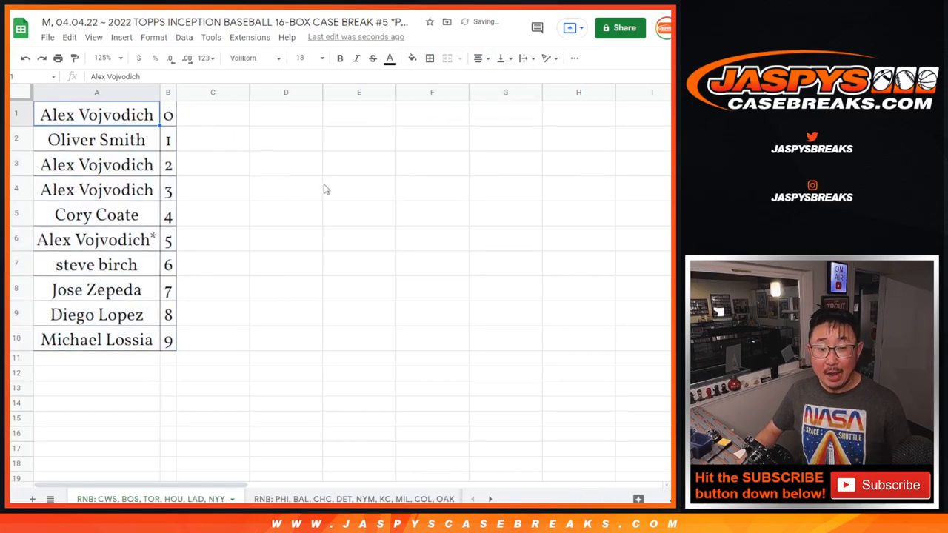